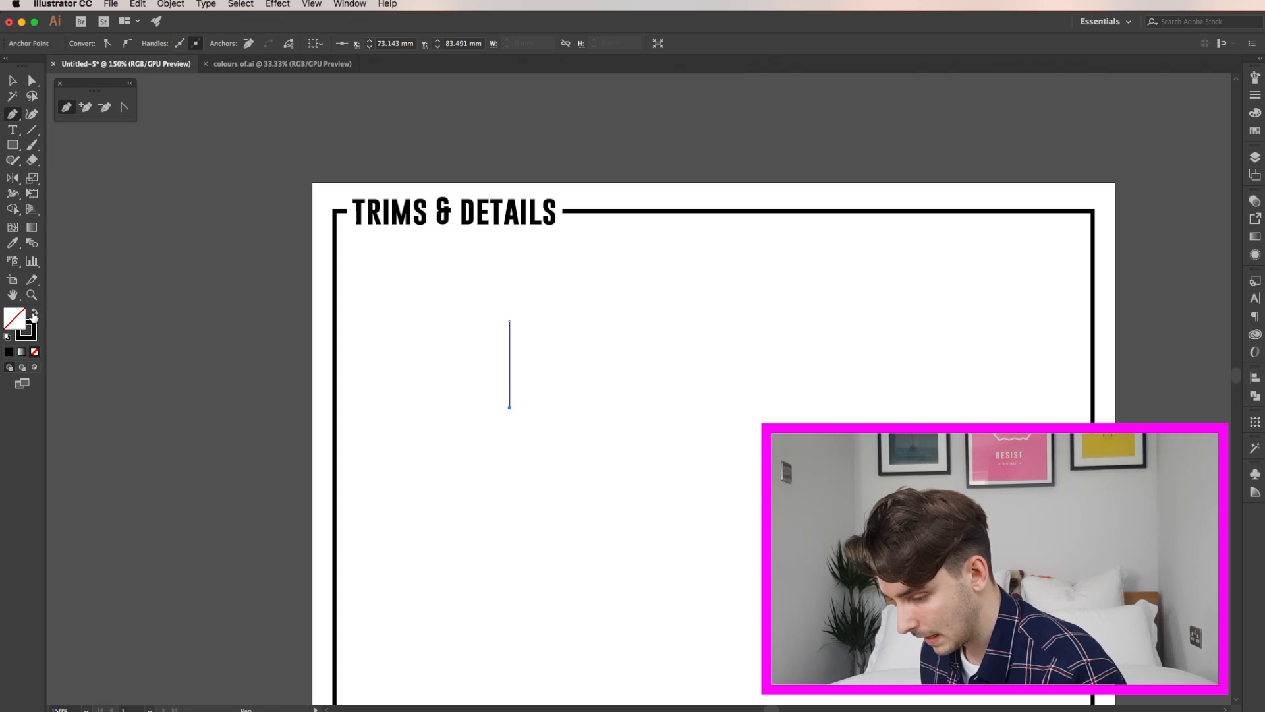
Give the vertical line a 16 pt stroke with Round Cap ends to form the aglet bar.
left_click(1253, 95)
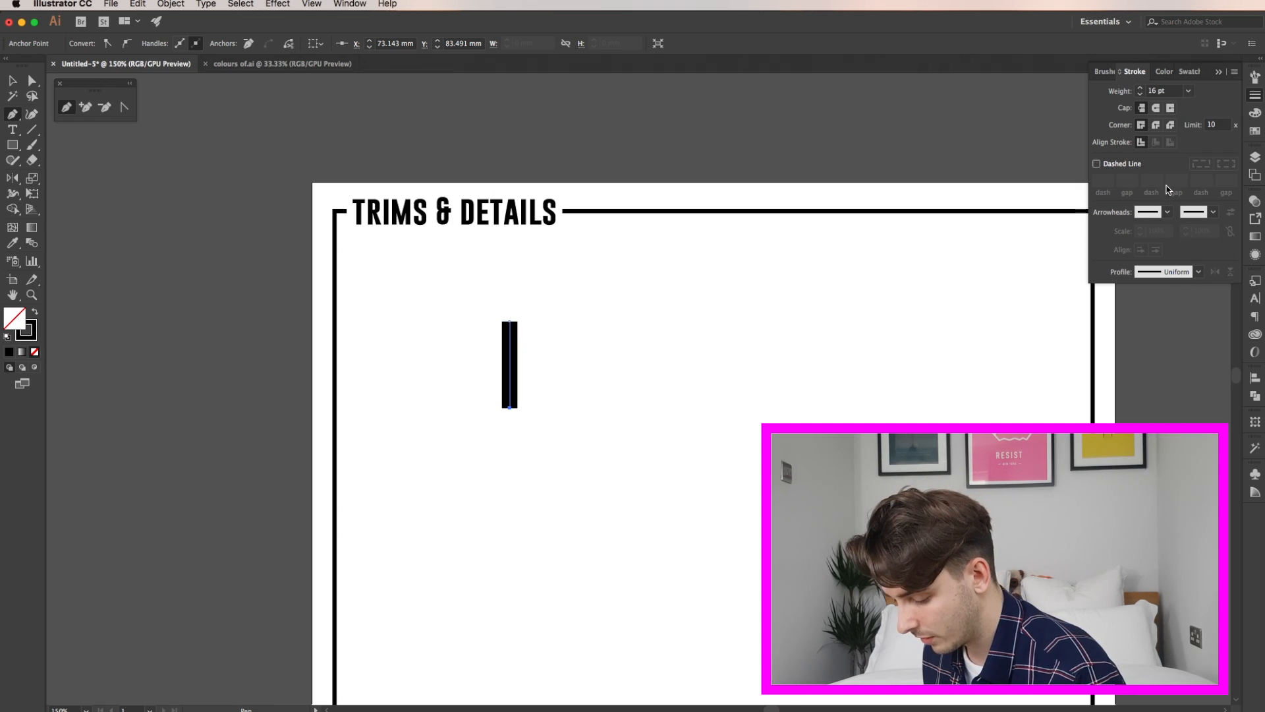
left_click(12, 80)
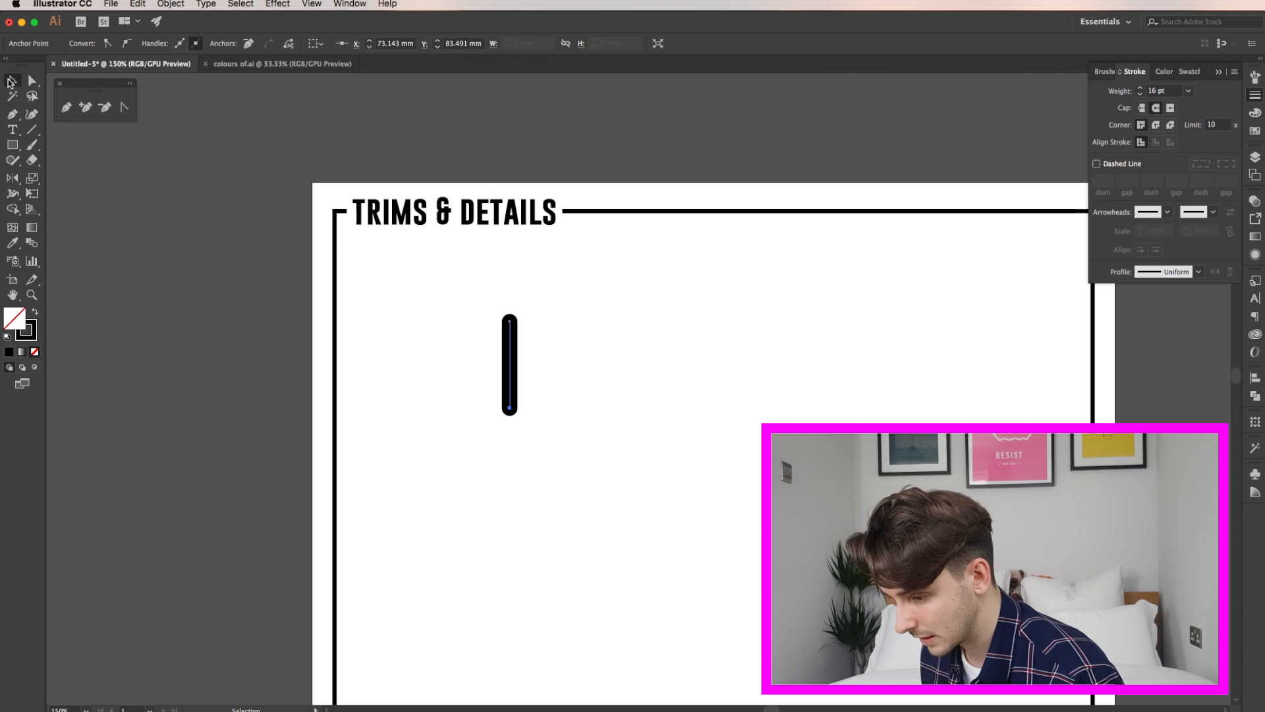
left_click(170, 4)
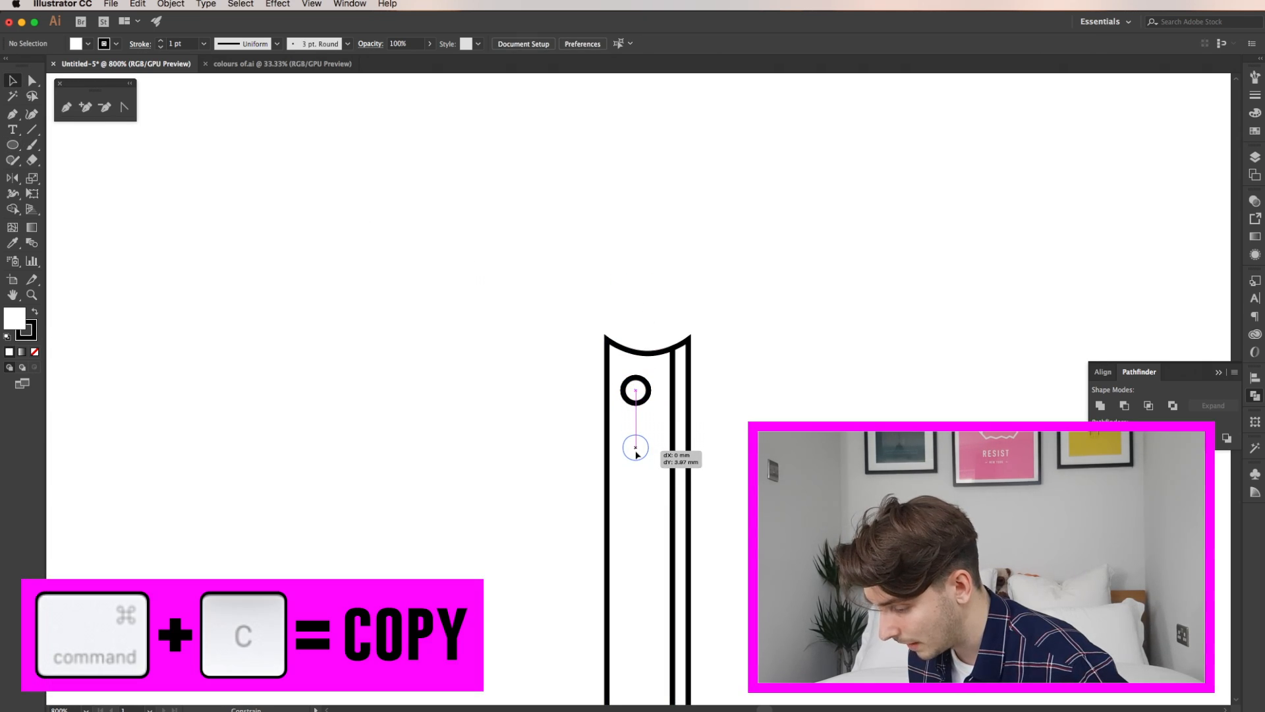
Copy the small ring and place duplicates in a column down the aglet.
key("cmd+f")
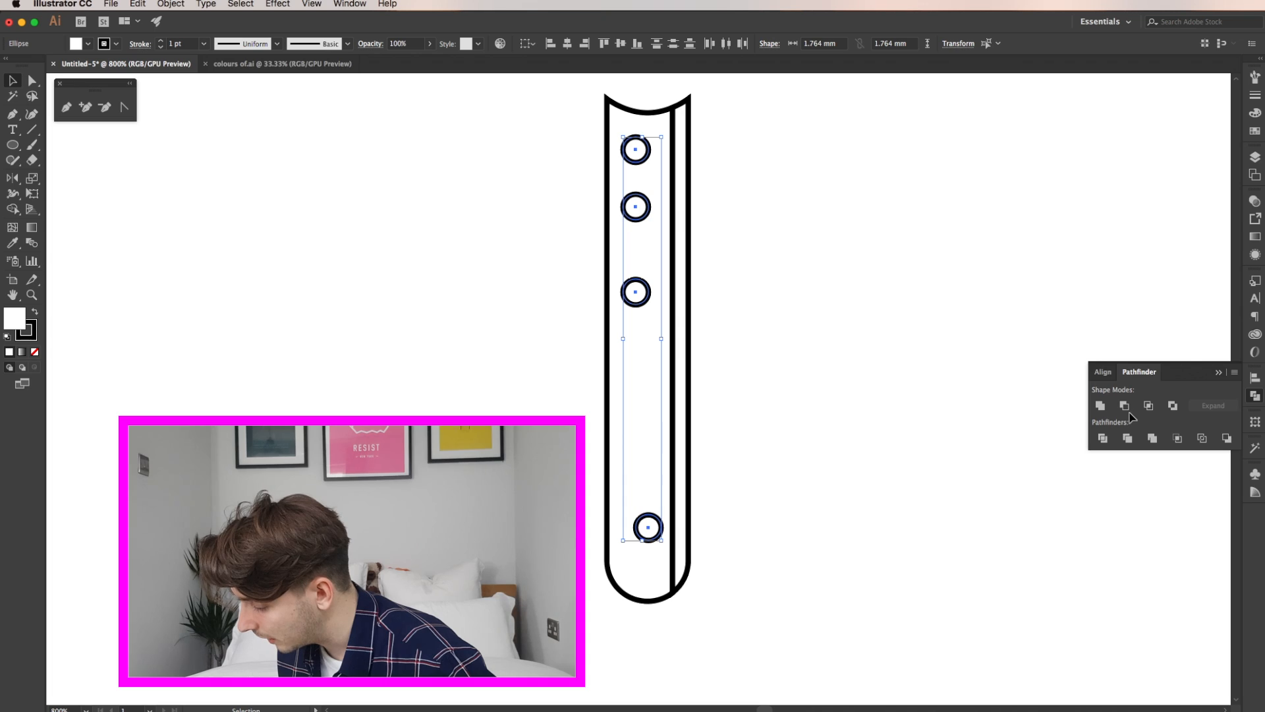
left_click(1102, 372)
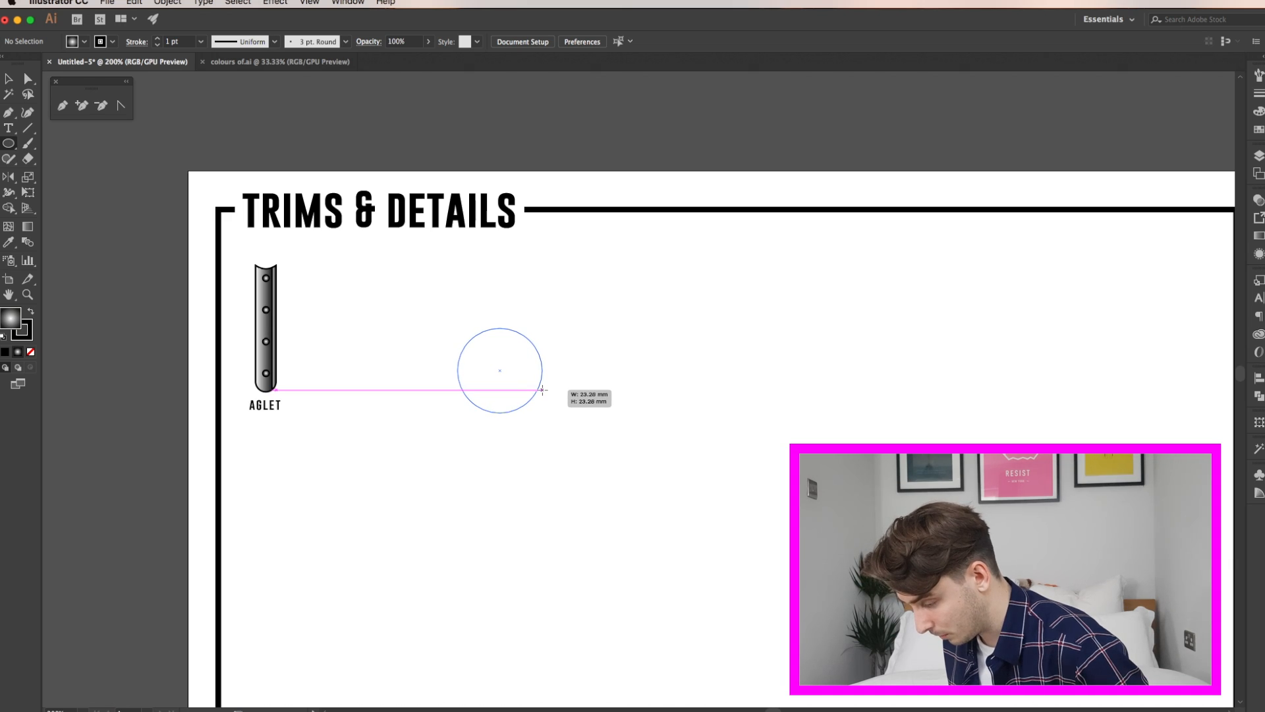
Finish the gradient eyelet circle and preview a -5 mm Offset Path for its inner ring.
left_click(168, 3)
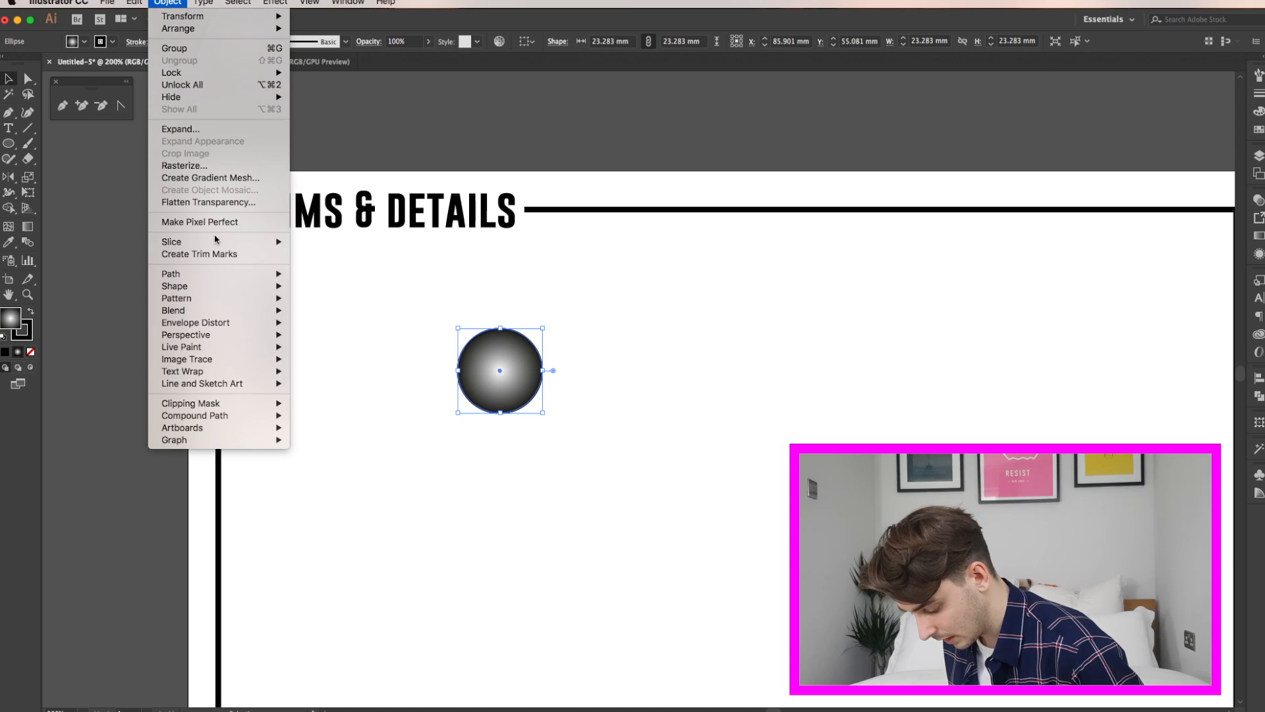
left_click(170, 274)
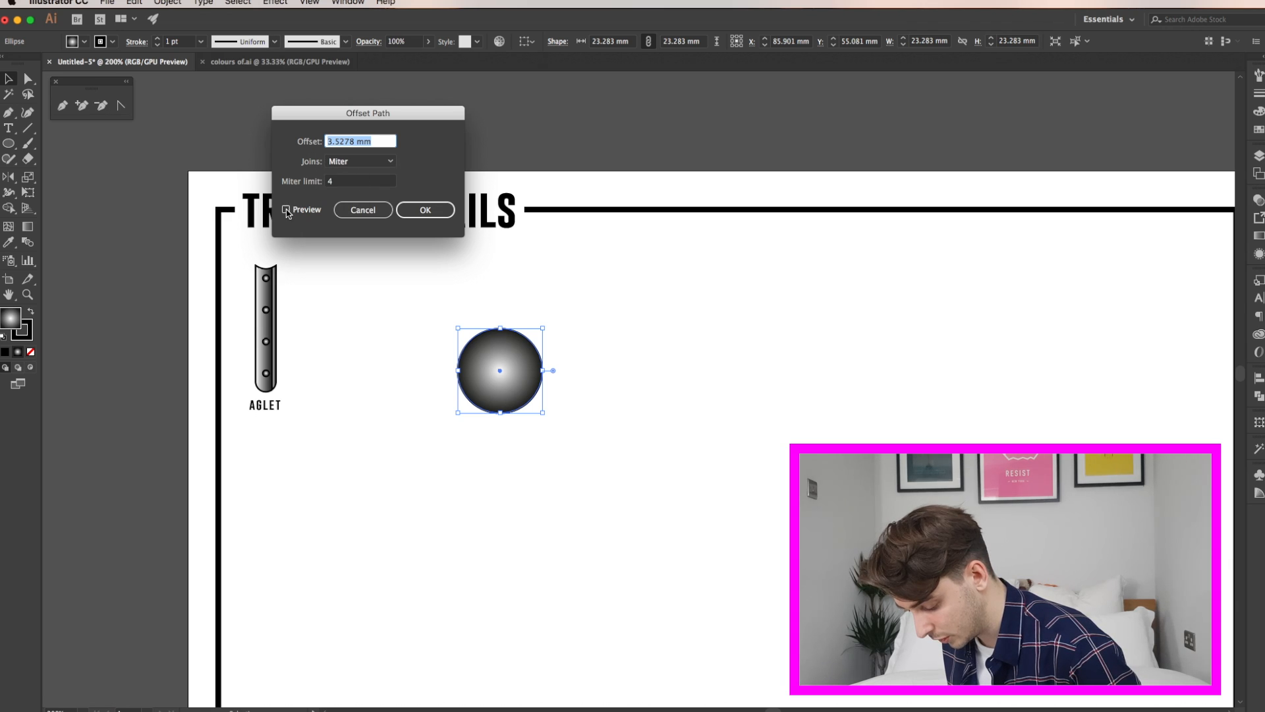
left_click(286, 209)
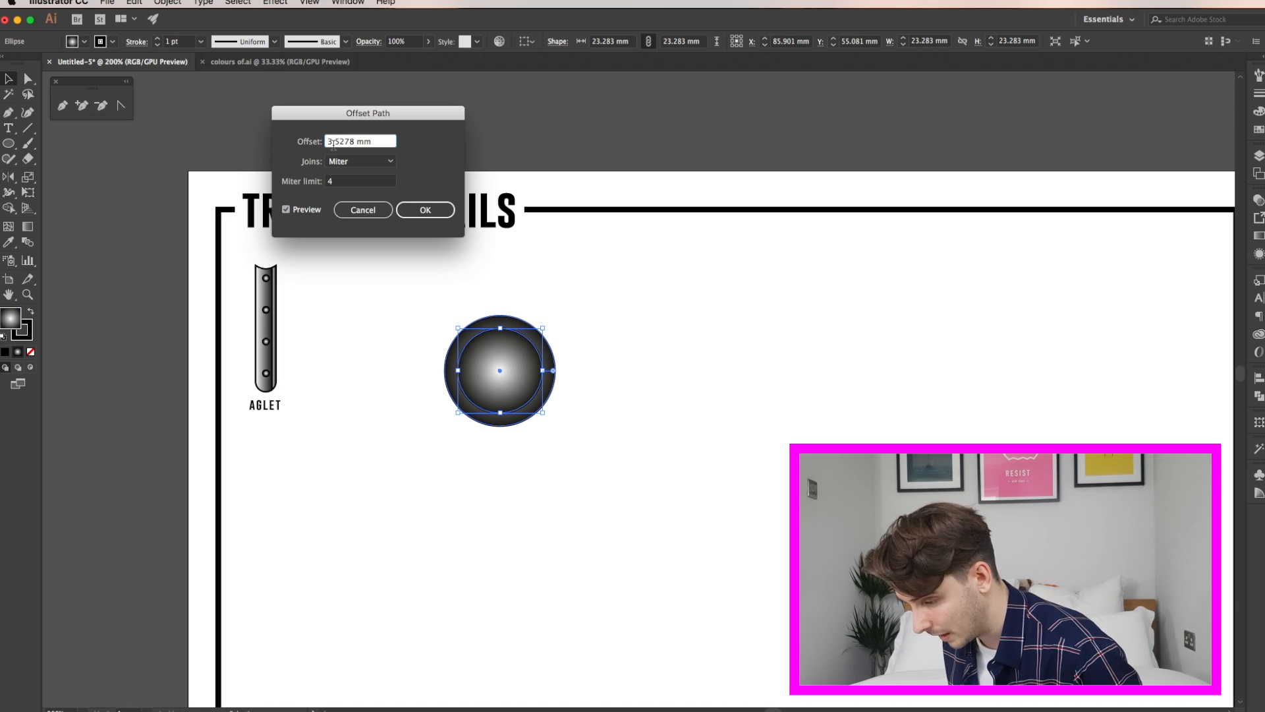
type("-5 mm")
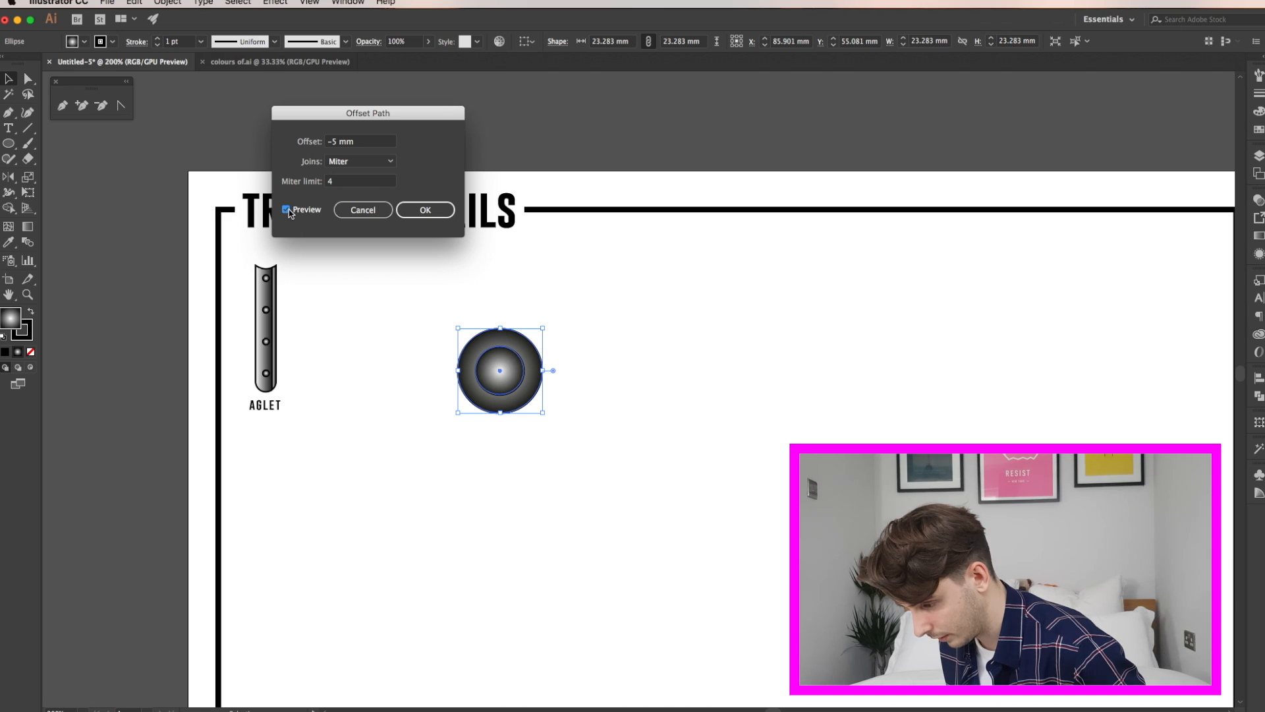
left_click(426, 209)
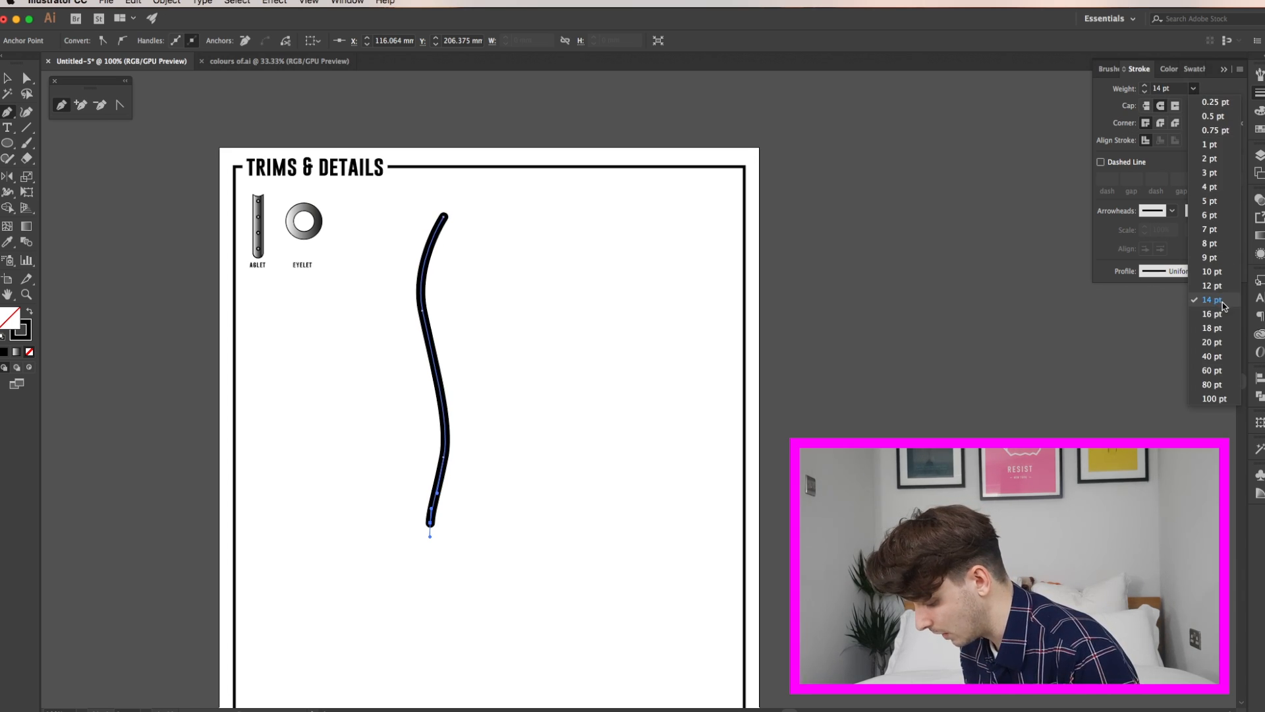
Set the wavy cord's stroke weight to 14 pt.
left_click(1211, 341)
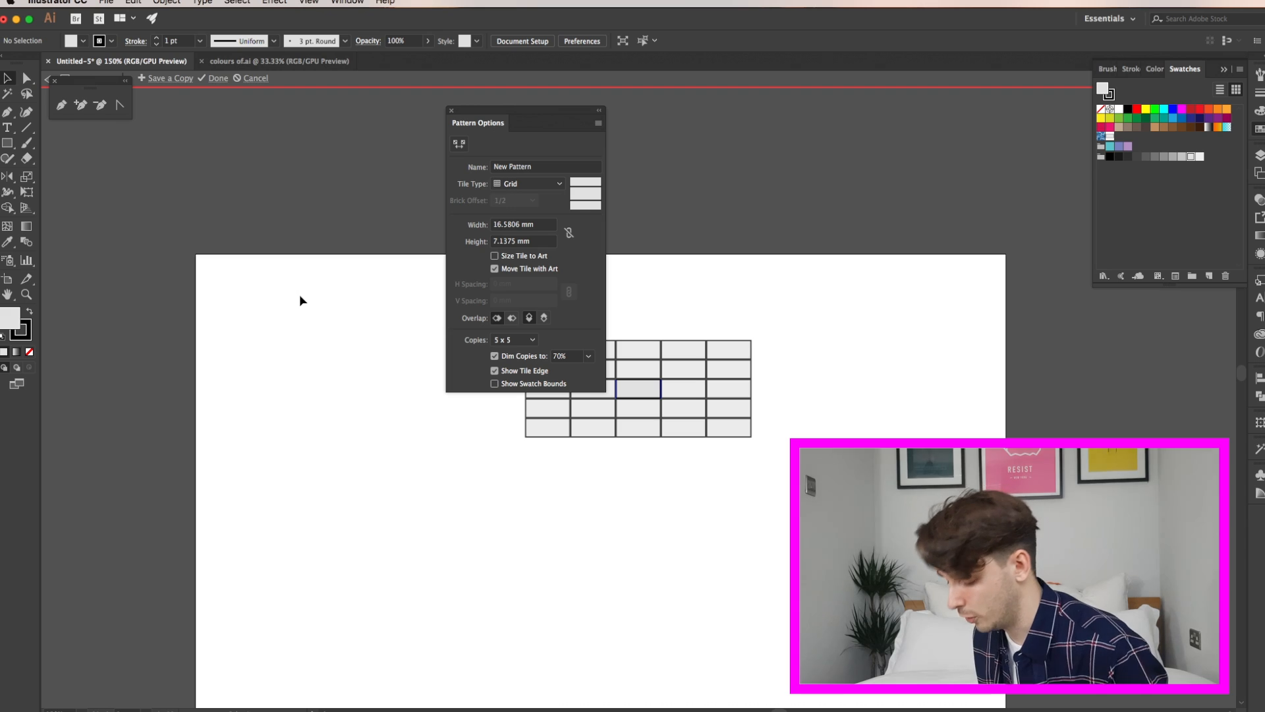
Adjust the tile settings for the new brick pattern in Pattern Options.
left_click(217, 77)
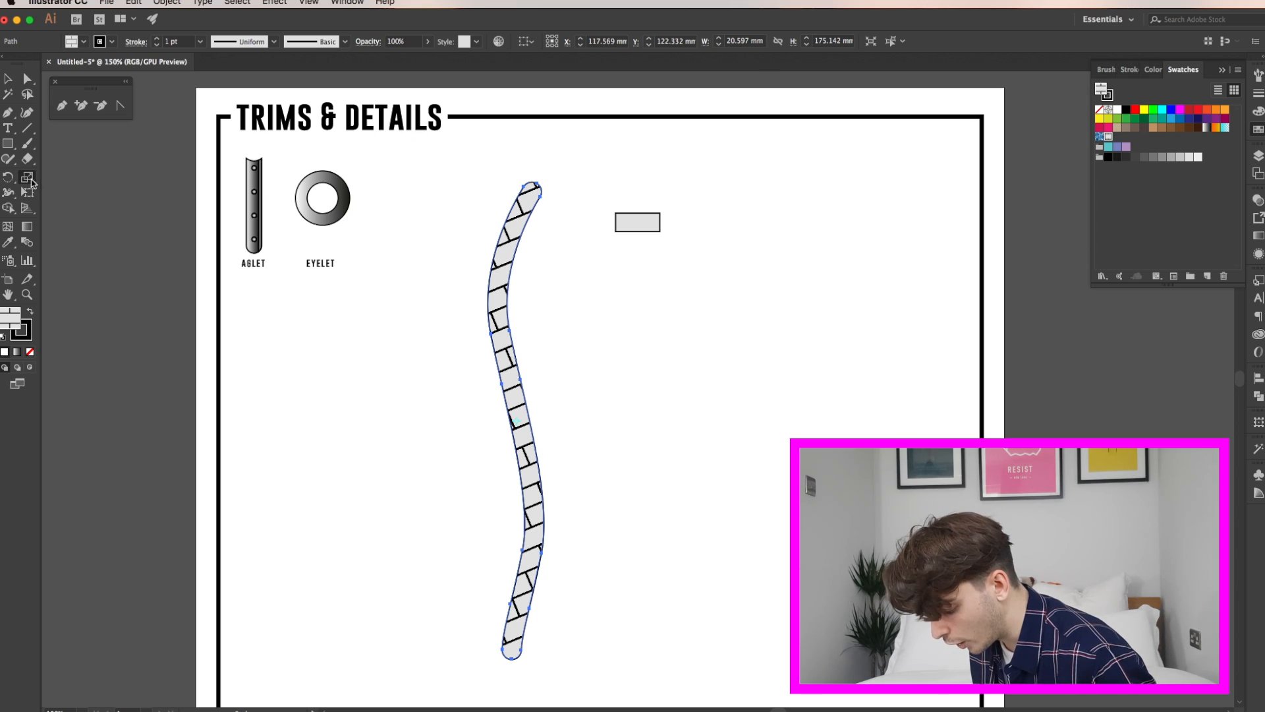